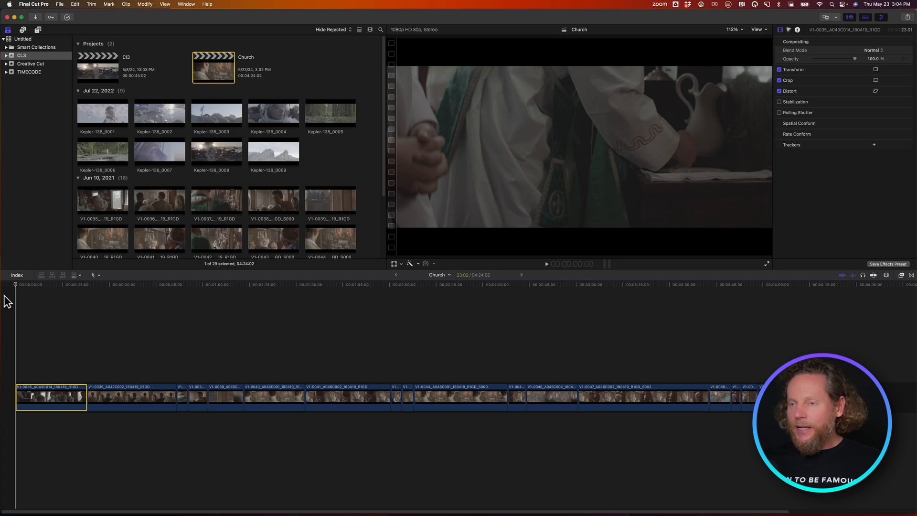
{"action": "mouse_move", "coordinate": [248, 85]}
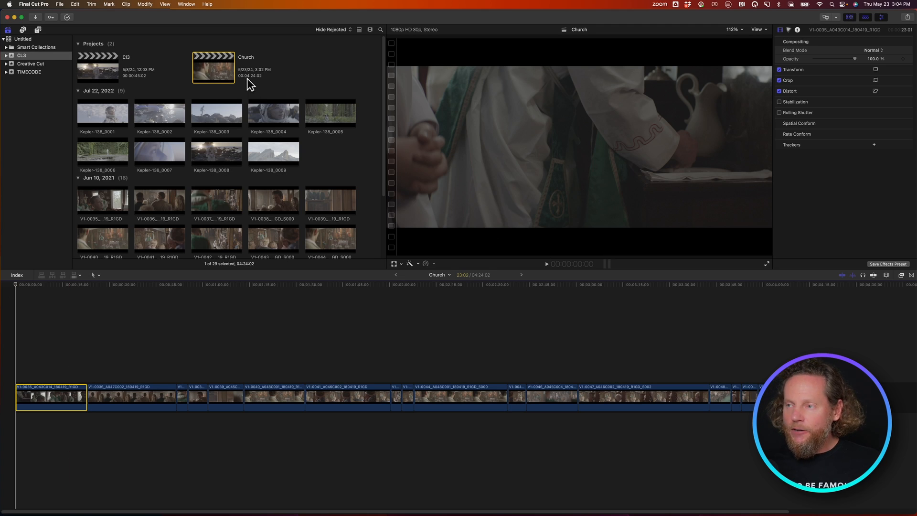
{"action": "mouse_move", "coordinate": [219, 75]}
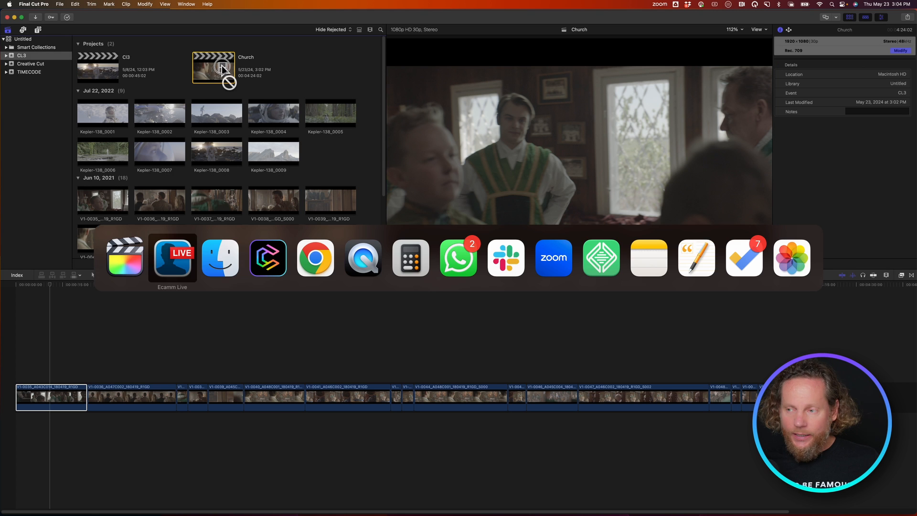
- Switch to Colourlab Ai and select all Church clips with Edit > Select All
{"action": "left_click", "coordinate": [268, 257]}
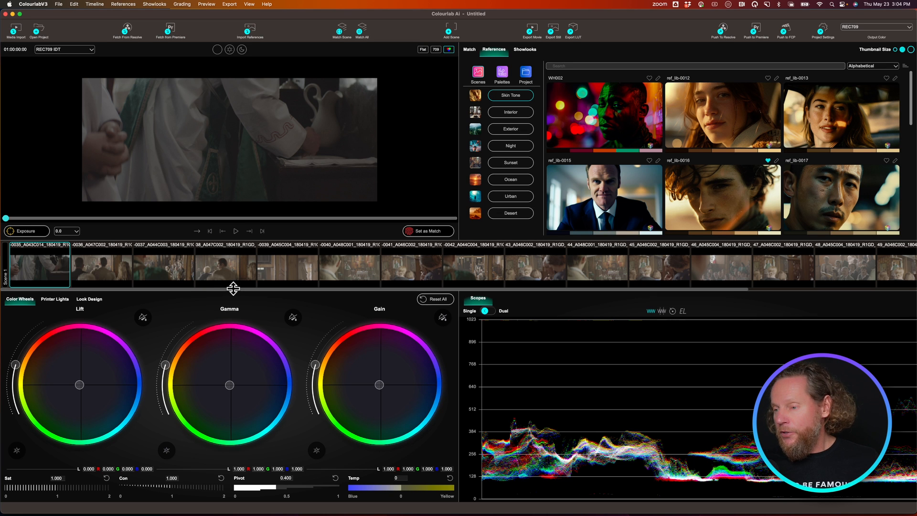
{"action": "scroll", "scroll_direction": "right", "scroll_amount": 3}
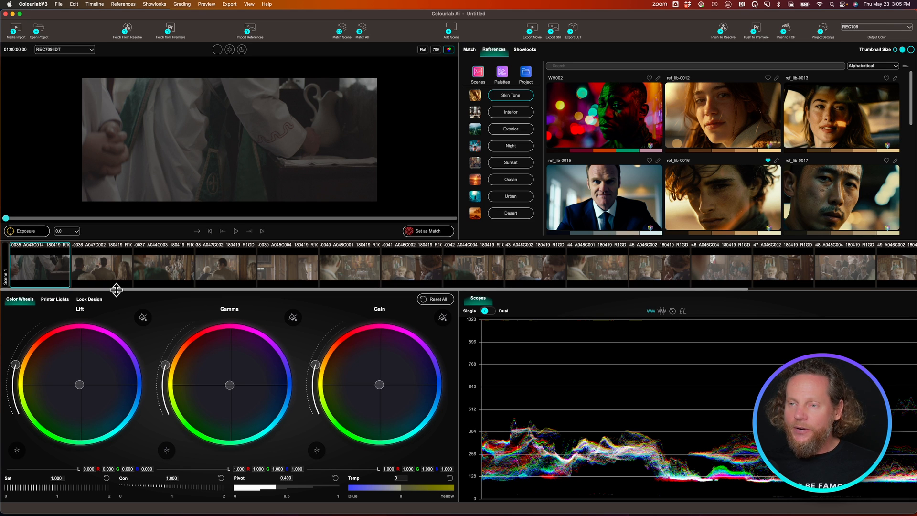
{"action": "mouse_move", "coordinate": [63, 15]}
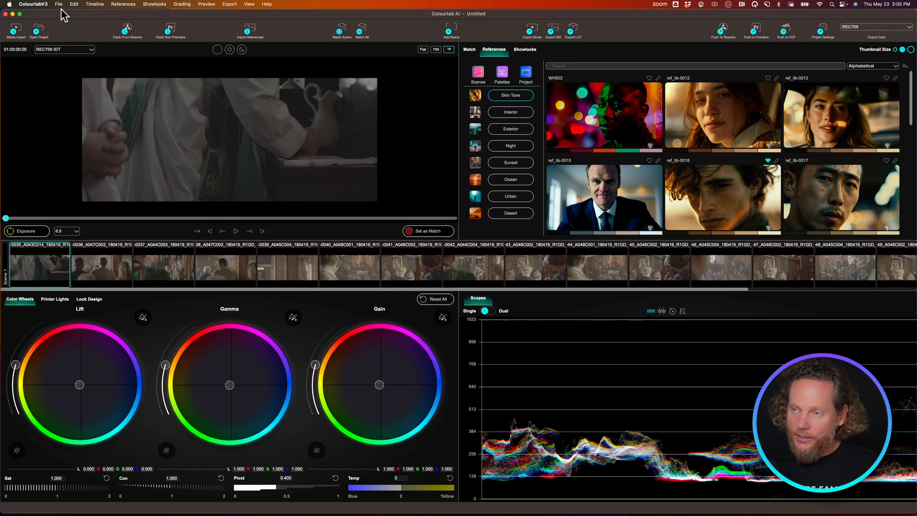
{"action": "left_click", "coordinate": [59, 4]}
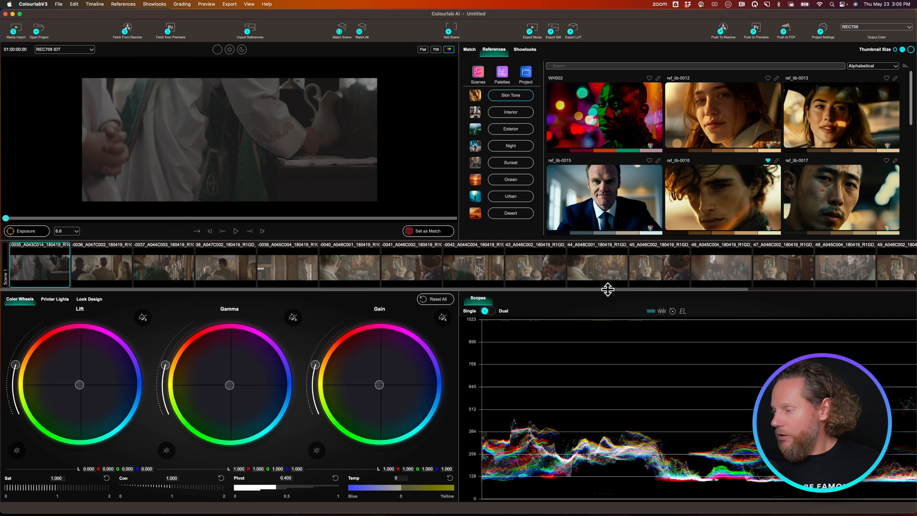
{"action": "scroll", "scroll_direction": "right", "scroll_amount": 3}
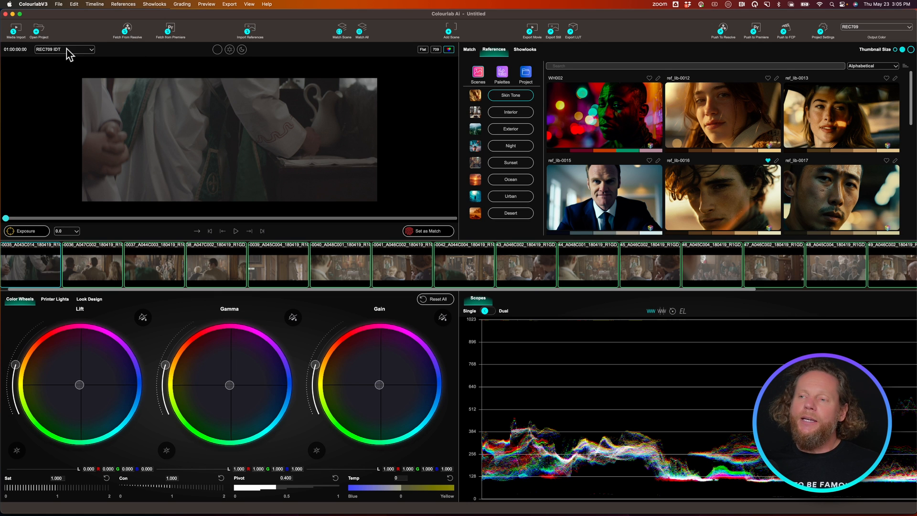
- Set the input colour space to ARRI LOG-C, then preview the crowd, doorway and interior clips
{"action": "left_click", "coordinate": [65, 49]}
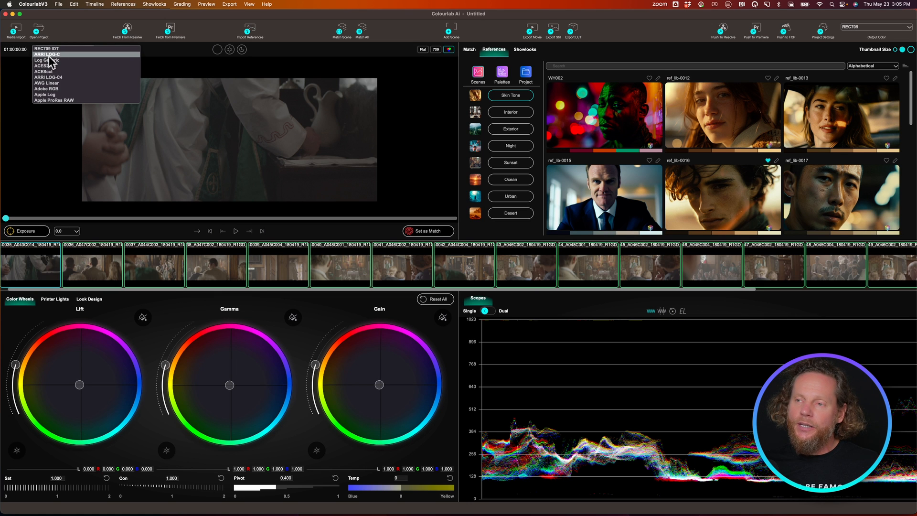
{"action": "left_click", "coordinate": [47, 54]}
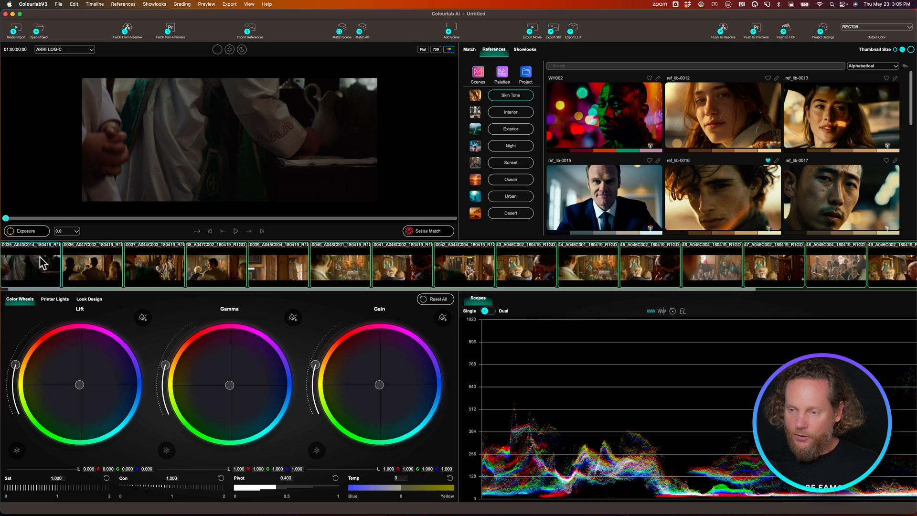
{"action": "left_click", "coordinate": [153, 265]}
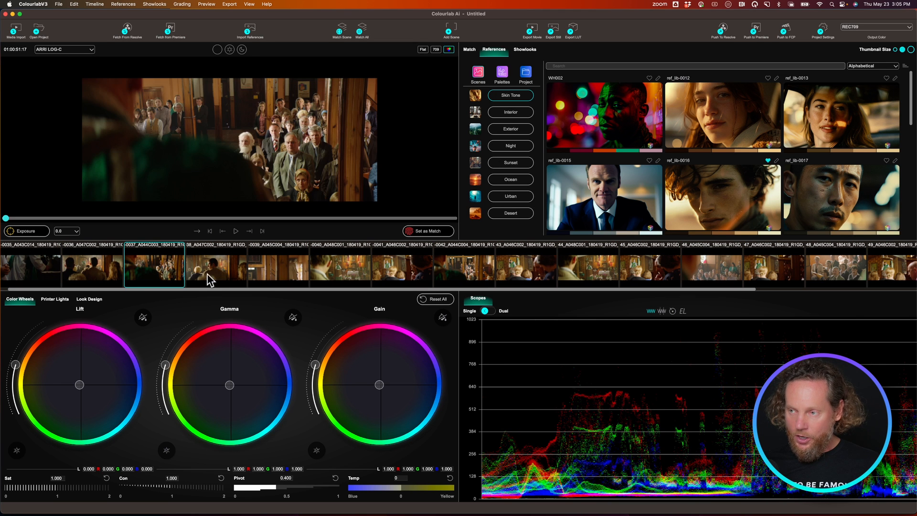
{"action": "left_click", "coordinate": [278, 266]}
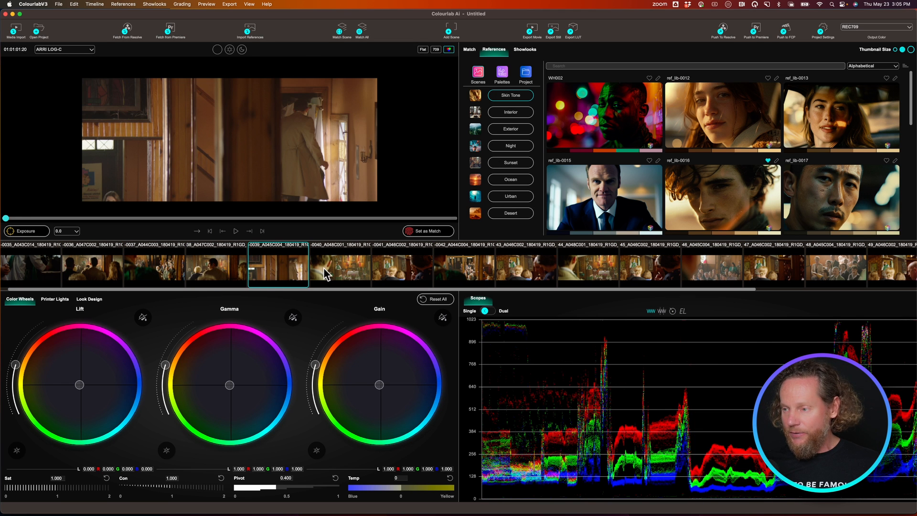
{"action": "left_click", "coordinate": [340, 265]}
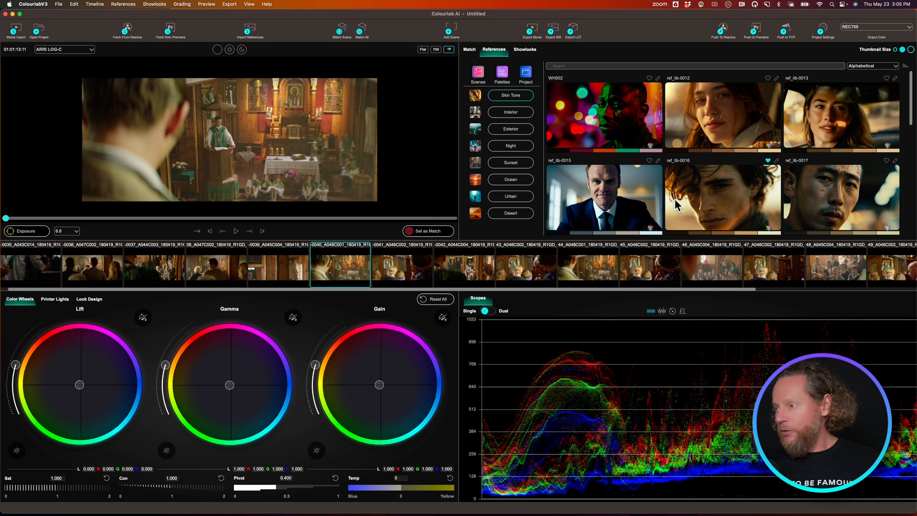
{"action": "mouse_move", "coordinate": [608, 210]}
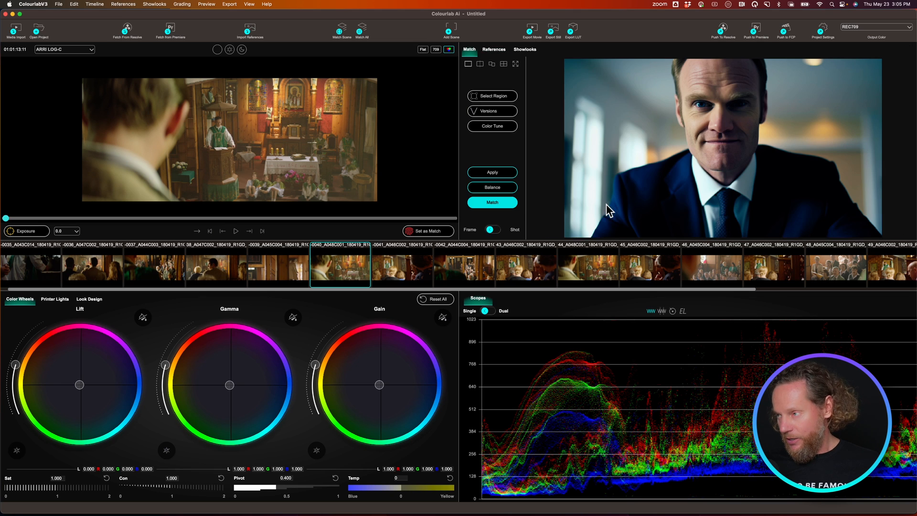
{"action": "mouse_move", "coordinate": [582, 212]}
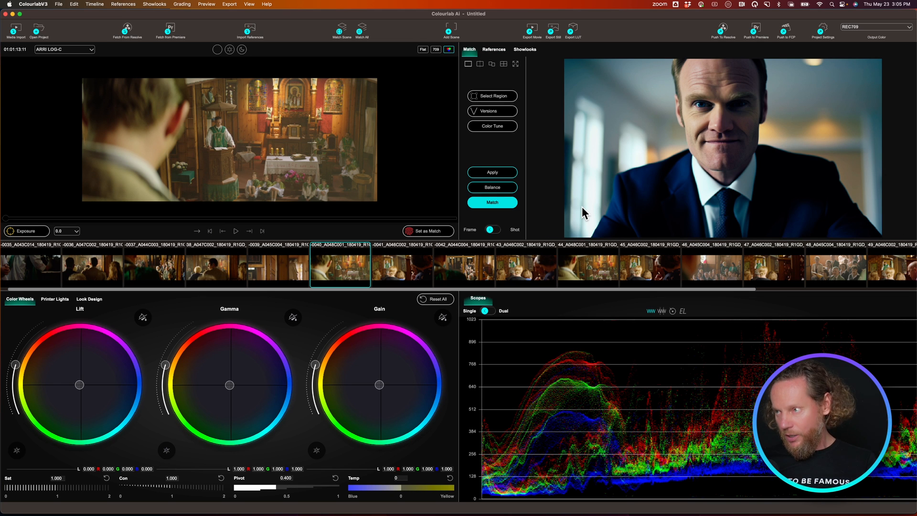
{"action": "mouse_move", "coordinate": [412, 93]}
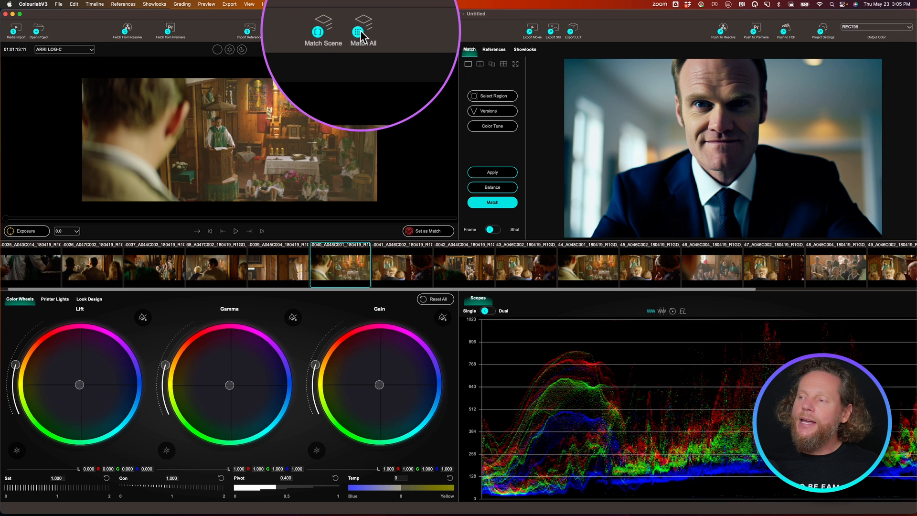
- Run Match All to match every Church clip to the suited-man reference
{"action": "left_click", "coordinate": [362, 31]}
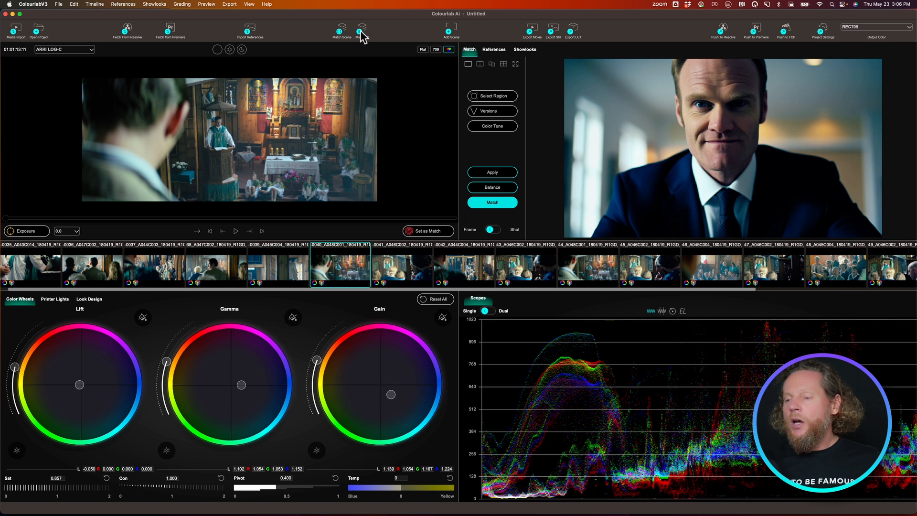
{"action": "left_click", "coordinate": [30, 266]}
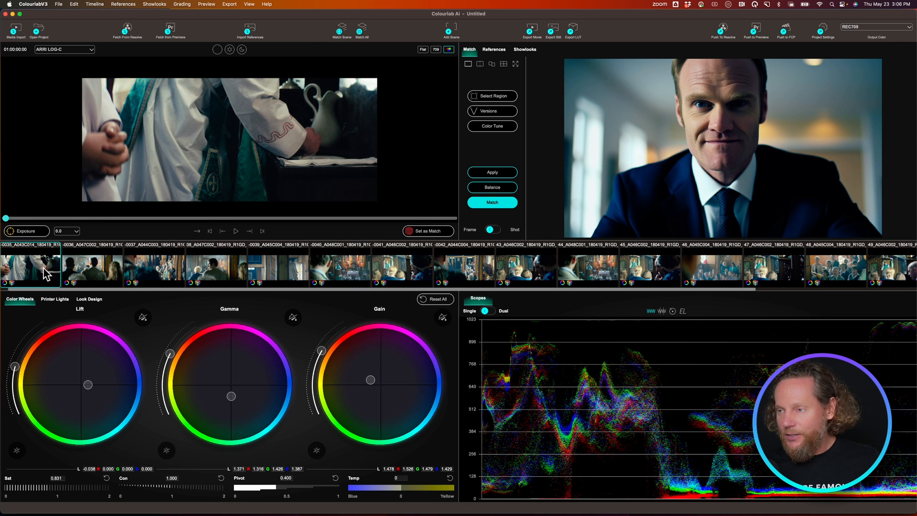
{"action": "left_click", "coordinate": [435, 50]}
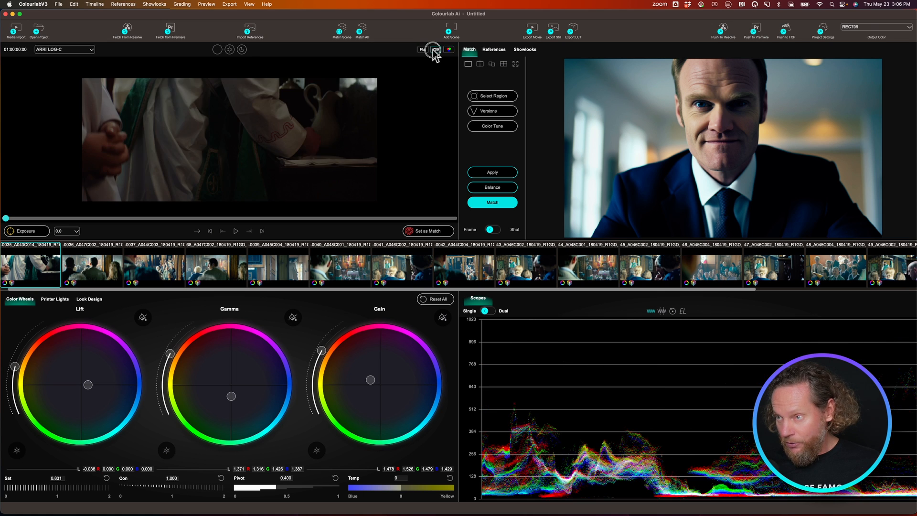
{"action": "left_click", "coordinate": [435, 49]}
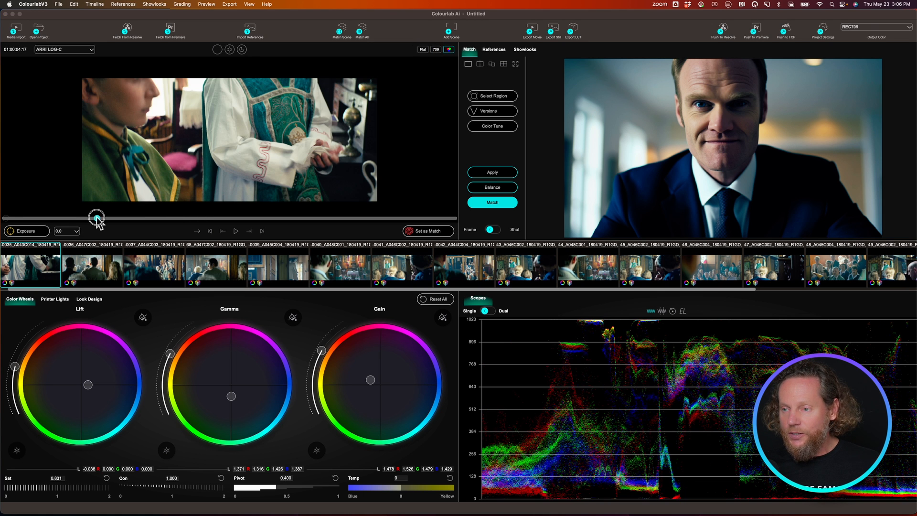
{"action": "left_click", "coordinate": [91, 267]}
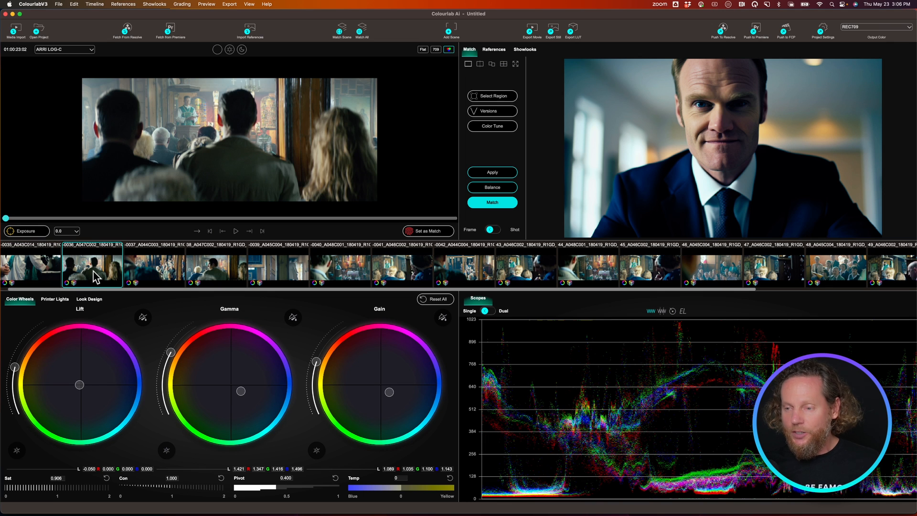
{"action": "left_click", "coordinate": [153, 268]}
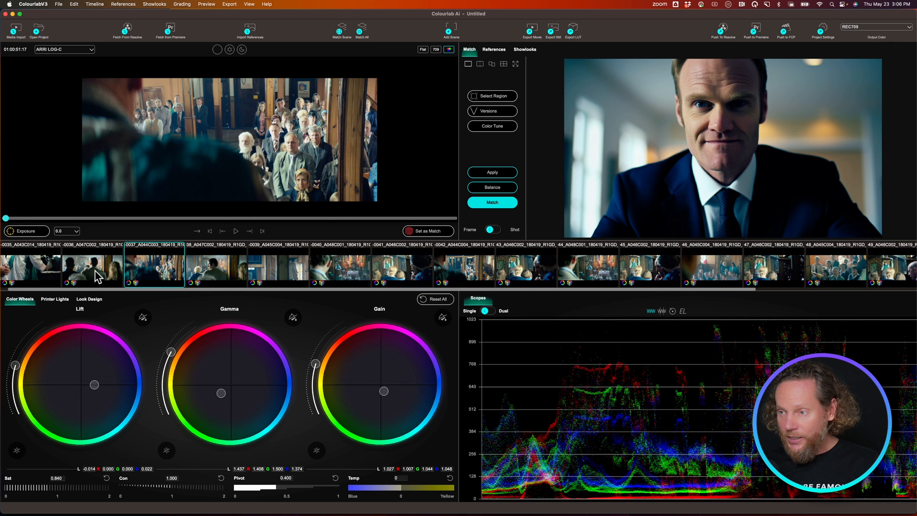
{"action": "left_click", "coordinate": [278, 266]}
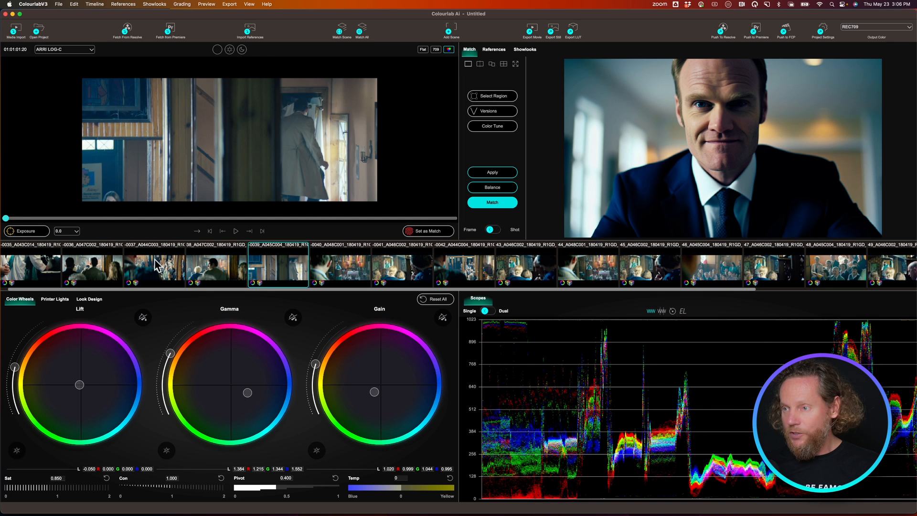
{"action": "left_click", "coordinate": [401, 266]}
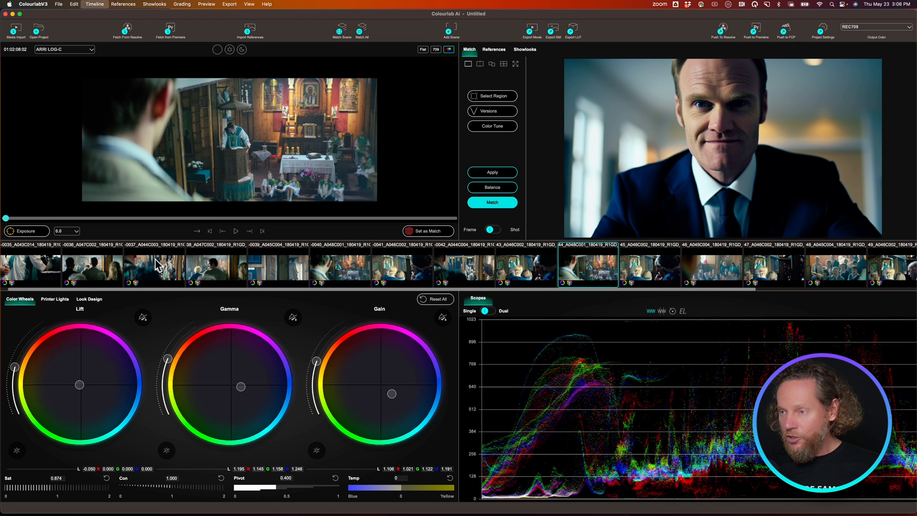
{"action": "left_click", "coordinate": [835, 266]}
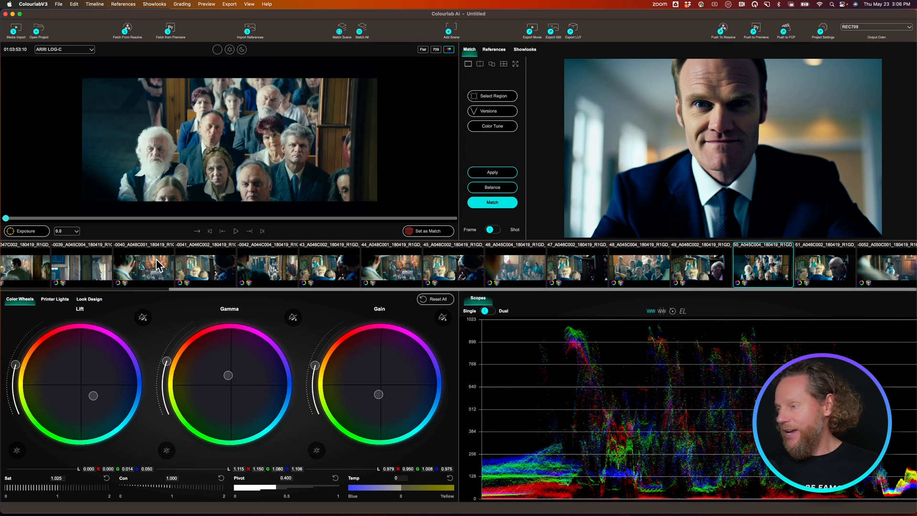
{"action": "left_click", "coordinate": [576, 267]}
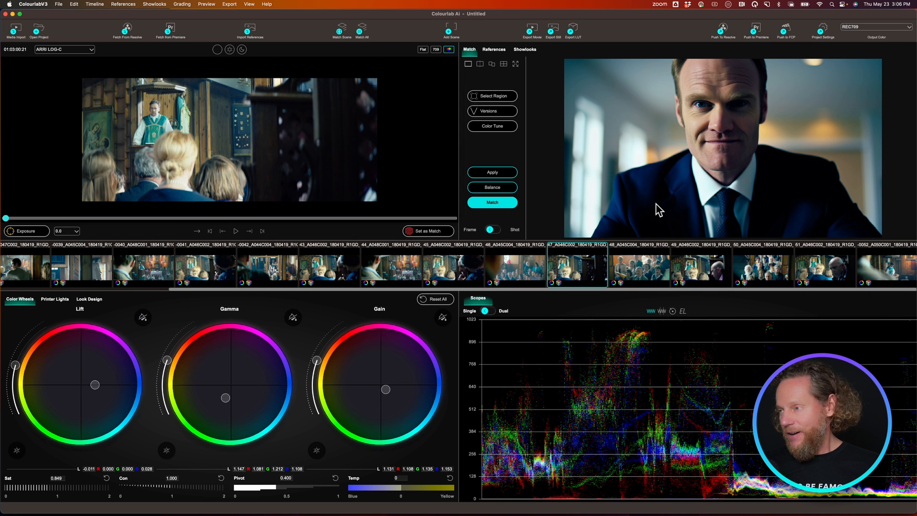
{"action": "mouse_move", "coordinate": [785, 151]}
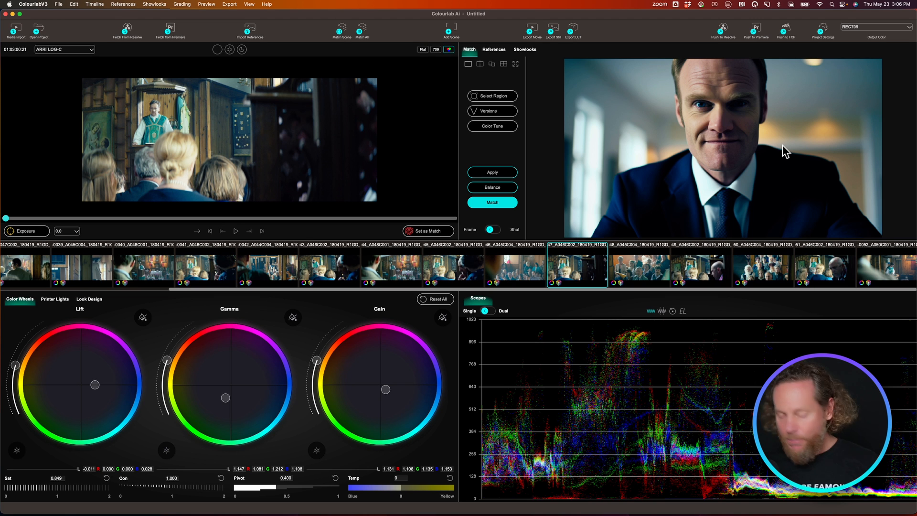
{"action": "mouse_move", "coordinate": [794, 37]}
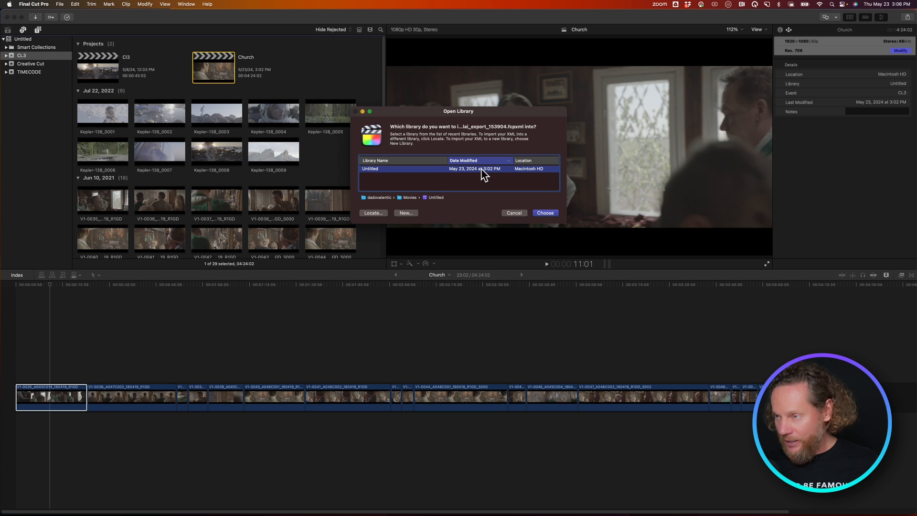
{"action": "mouse_move", "coordinate": [511, 190]}
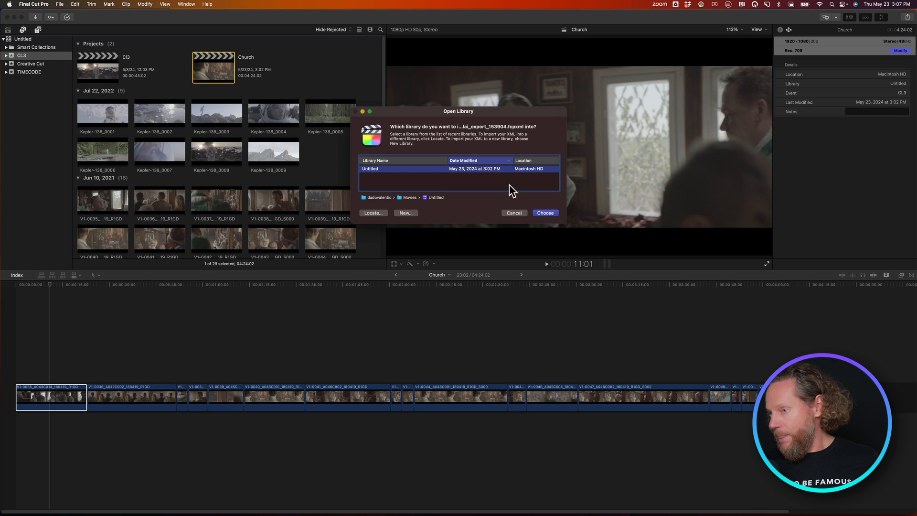
- Choose the Untitled library to import the Colourlab FCPXML as a new event
{"action": "left_click", "coordinate": [544, 212]}
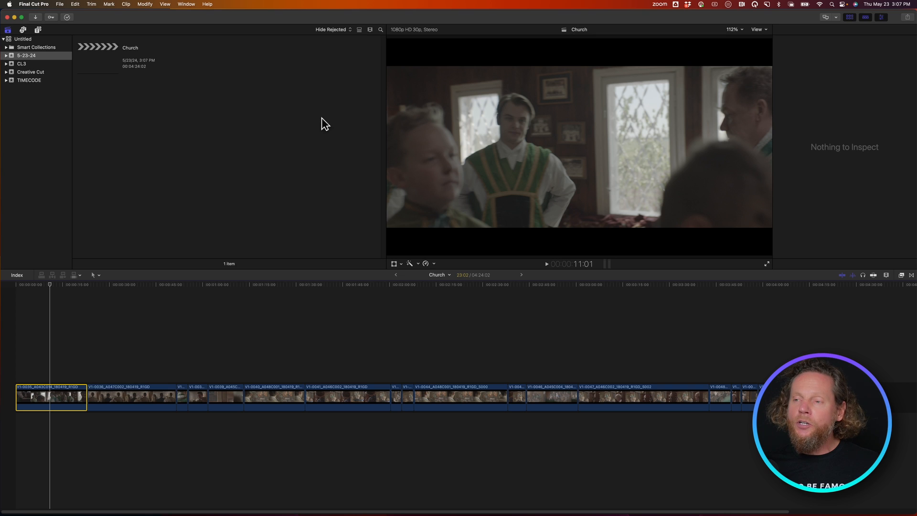
{"action": "mouse_move", "coordinate": [102, 62]}
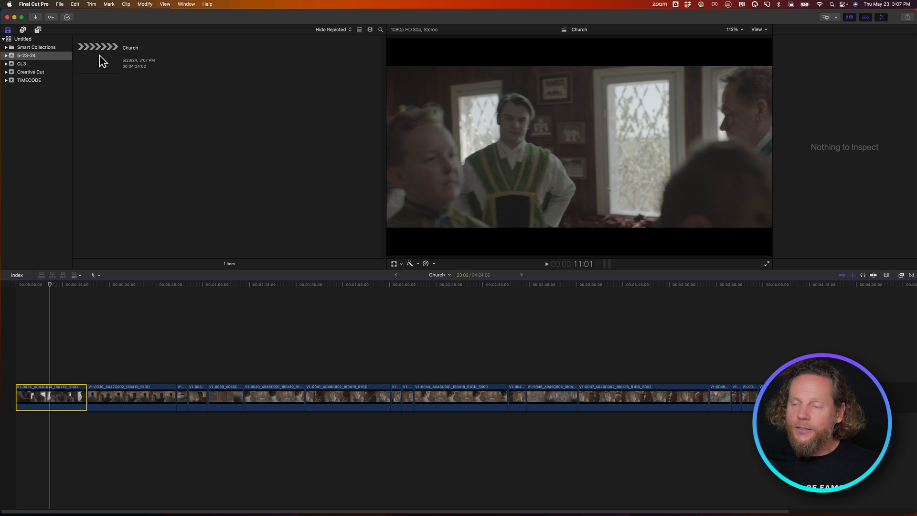
- Open the imported Church project and move the playhead to a later clip to inspect CL Engine
{"action": "left_click", "coordinate": [97, 57]}
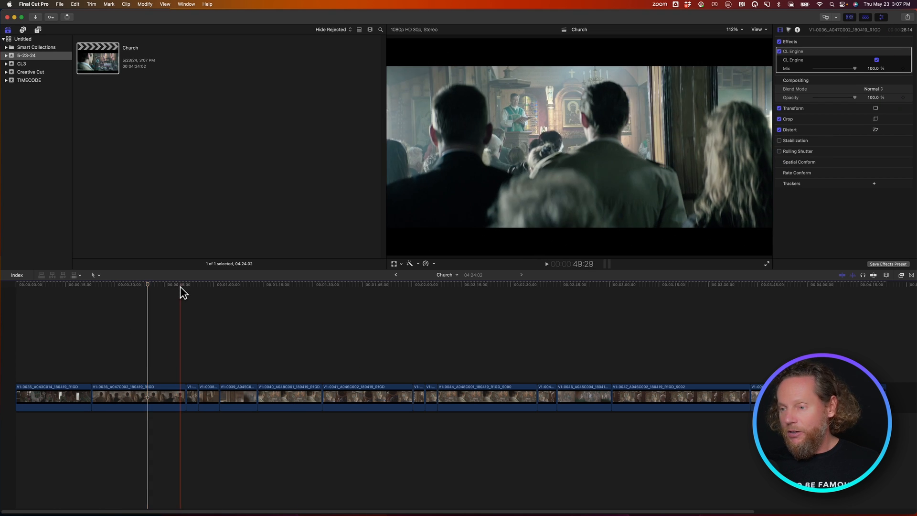
{"action": "left_click", "coordinate": [260, 285]}
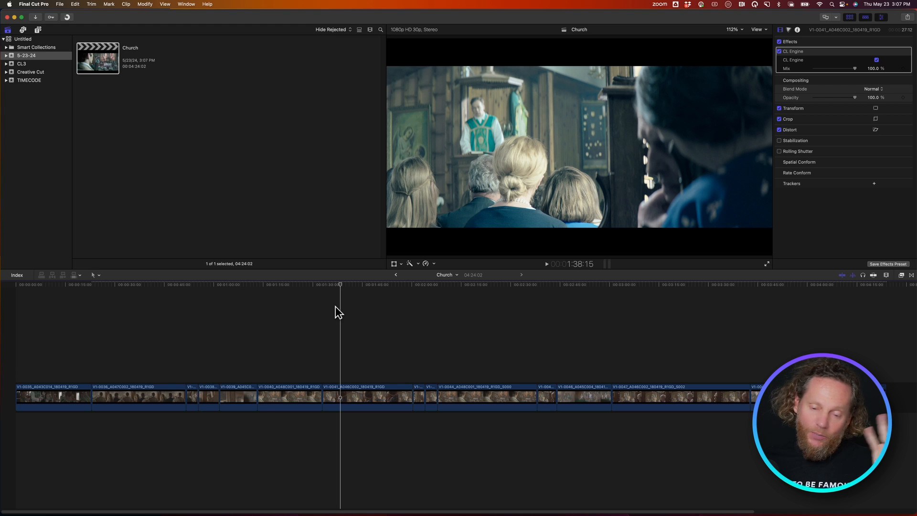
{"action": "mouse_move", "coordinate": [830, 95]}
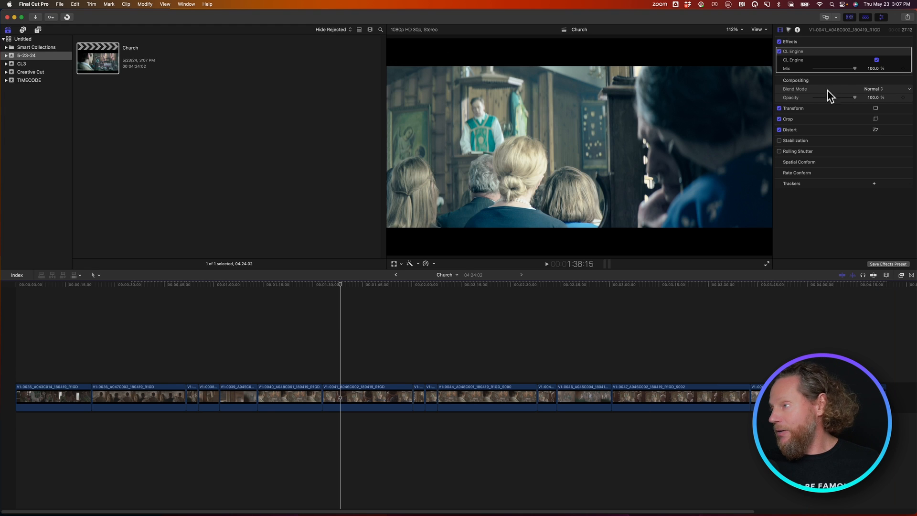
{"action": "mouse_move", "coordinate": [805, 78]}
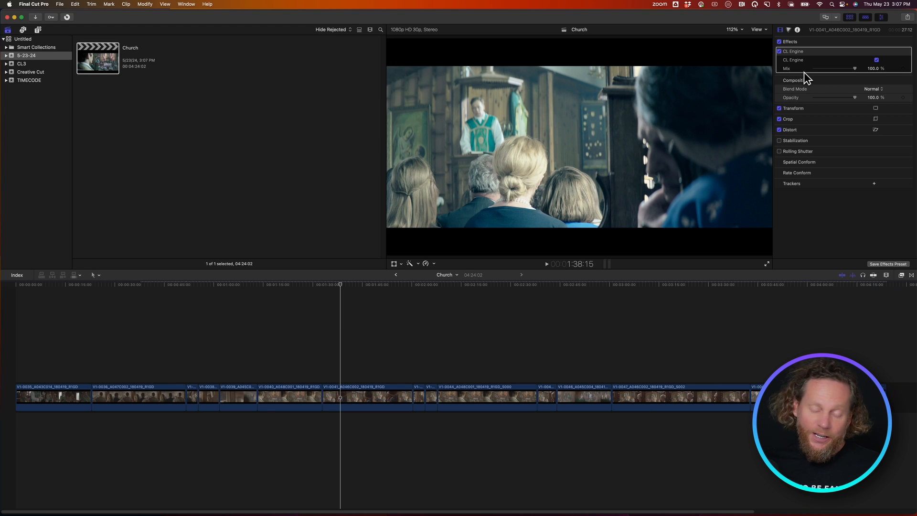